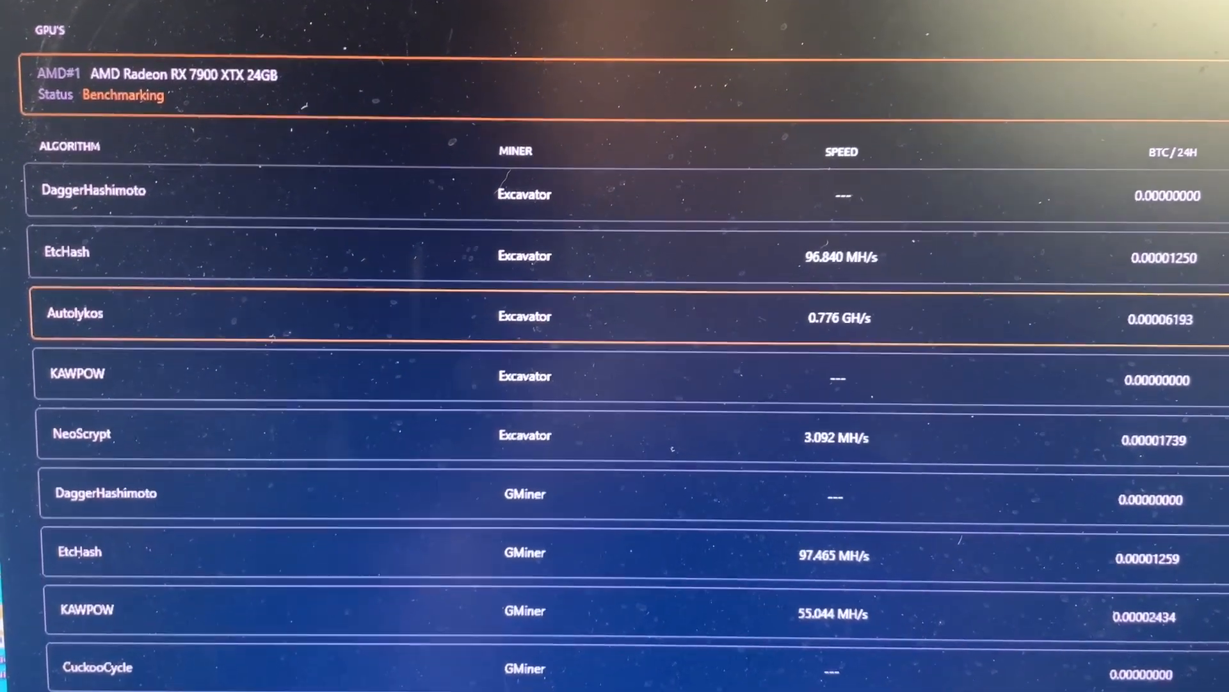
scroll(down, 3)
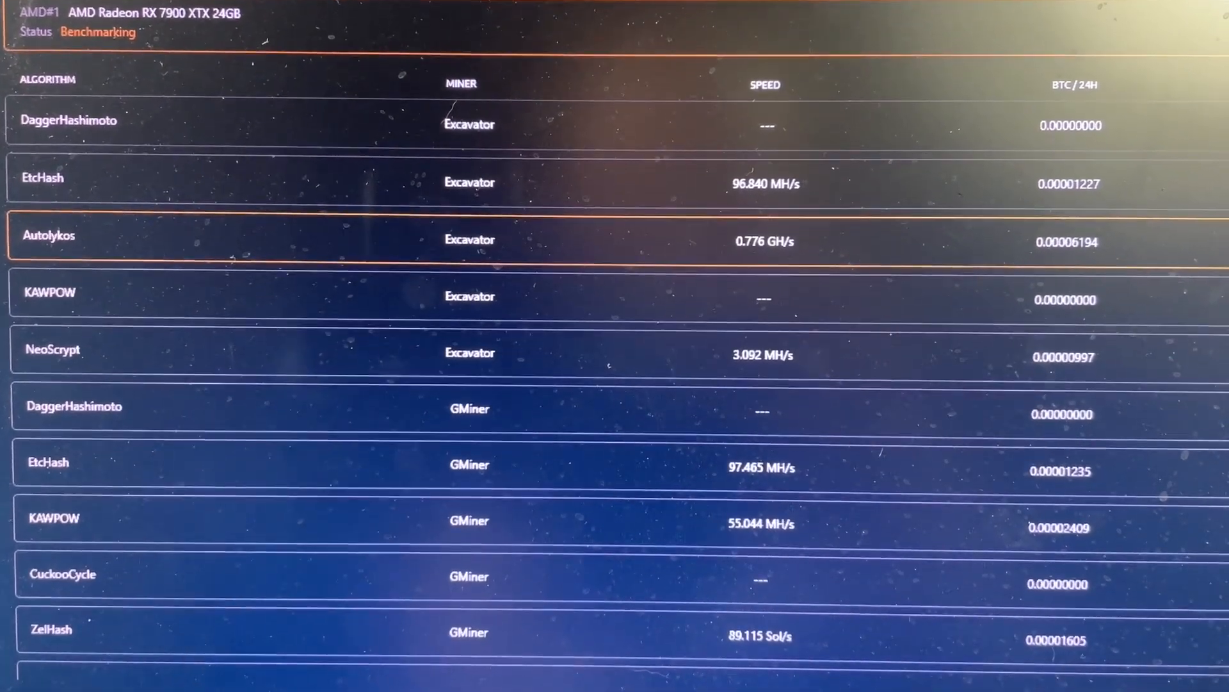
scroll(down, 3)
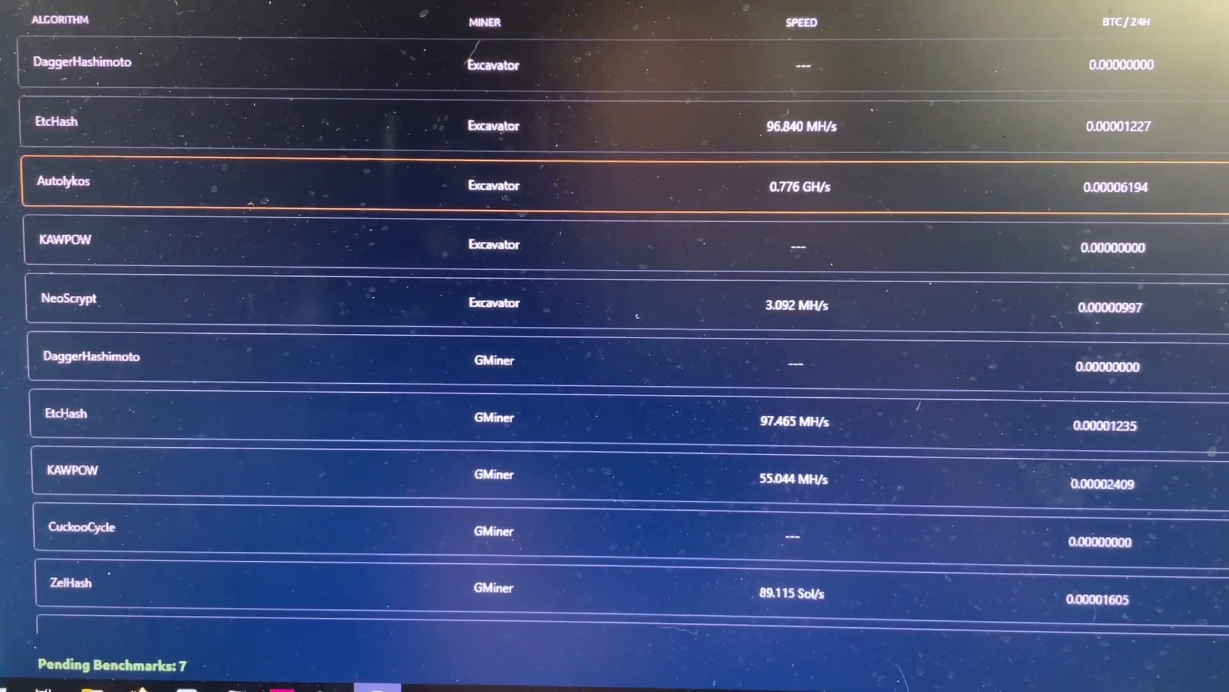
scroll(down, 3)
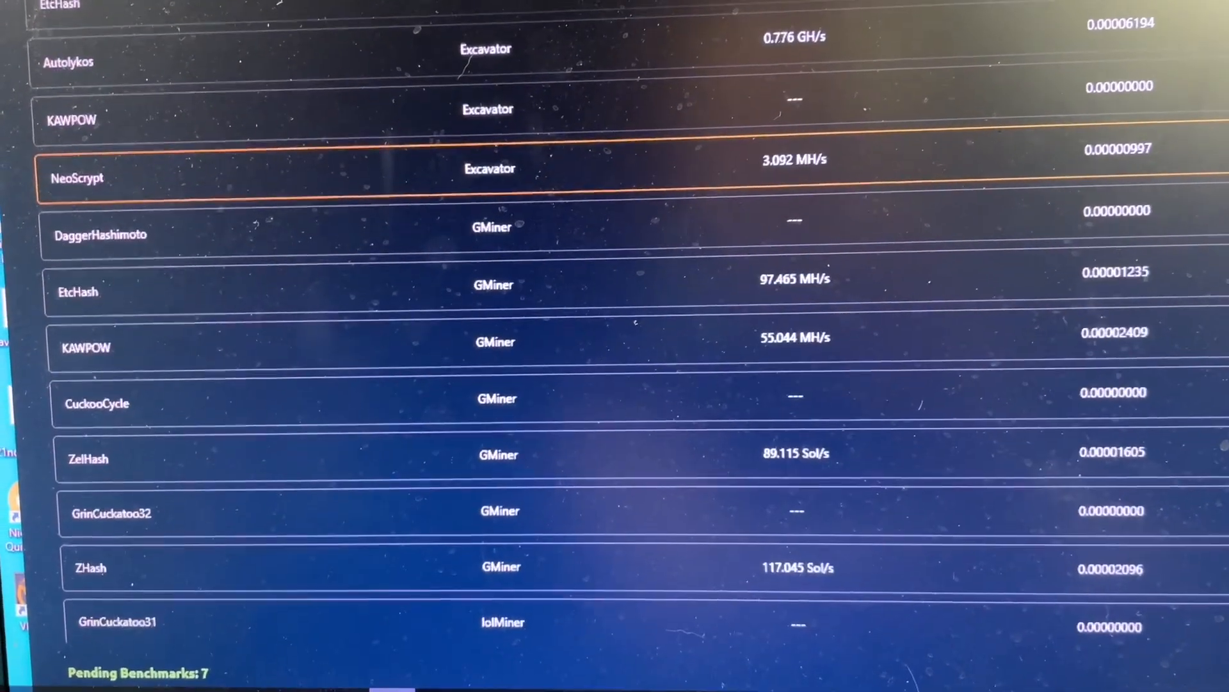
scroll(down, 3)
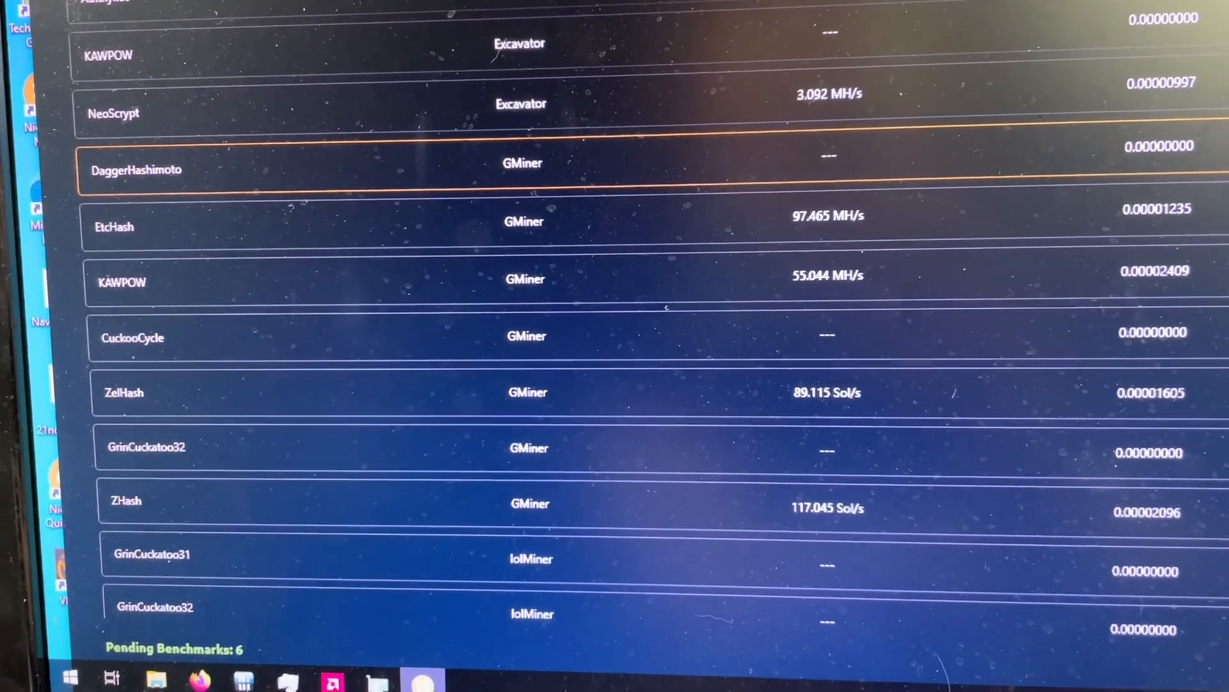
scroll(down, 3)
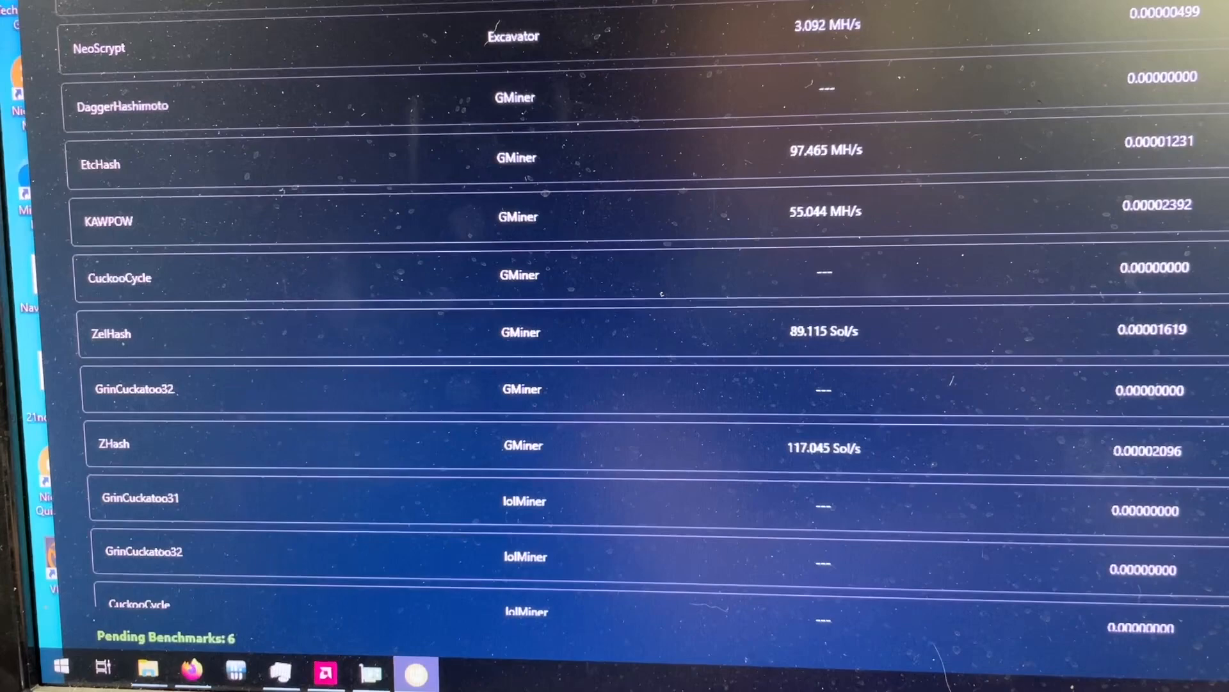
scroll(down, 3)
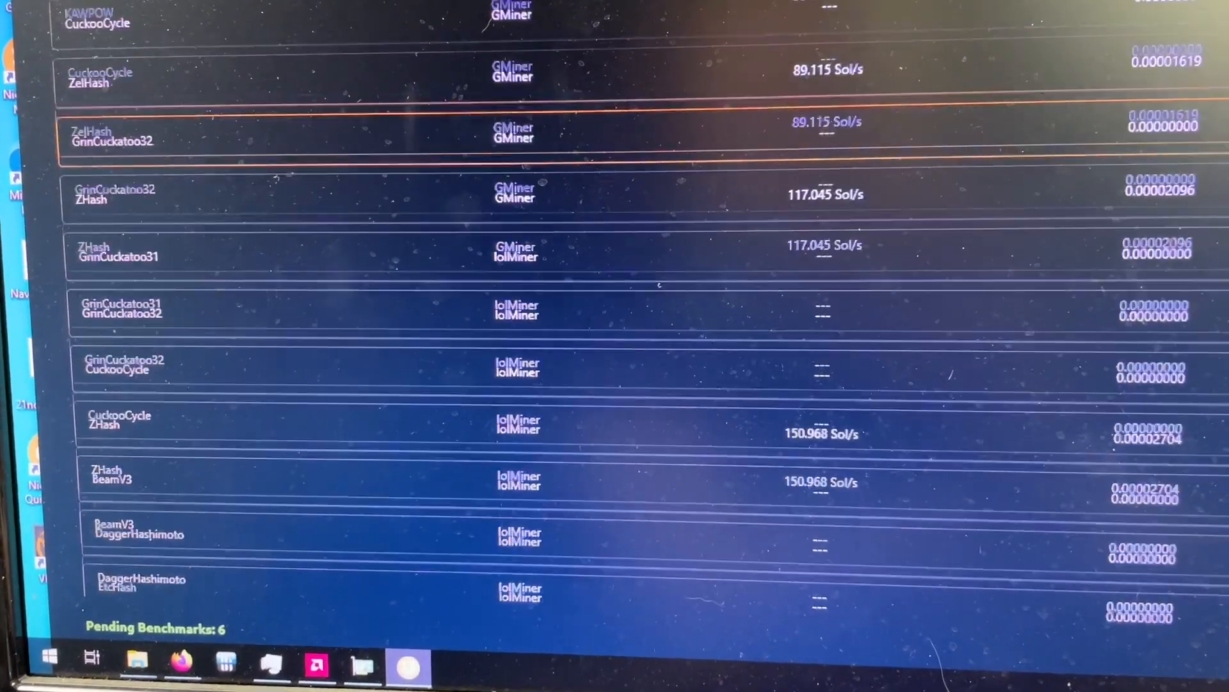
scroll(down, 3)
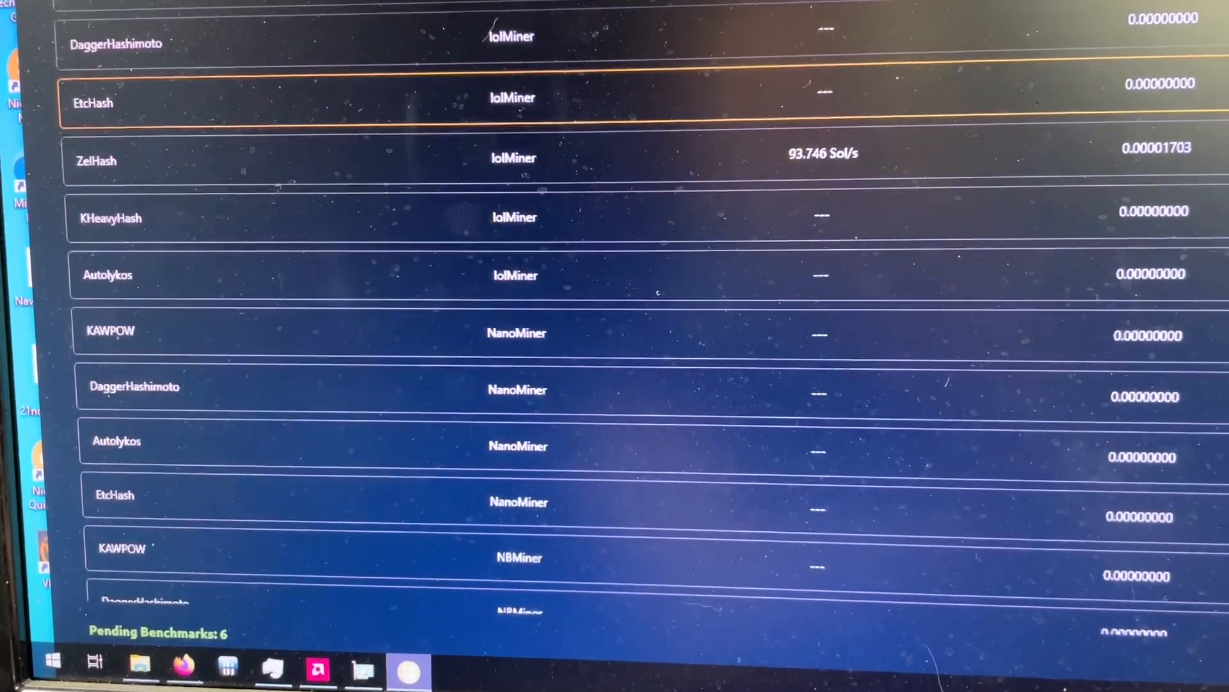
scroll(down, 3)
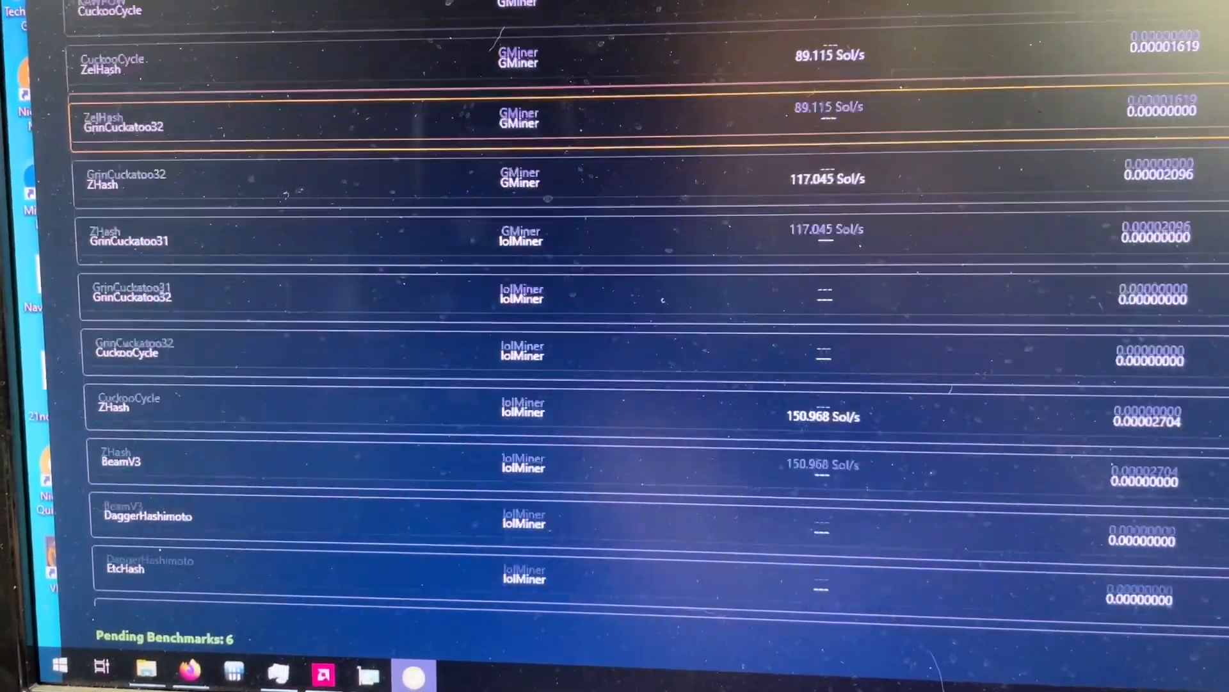